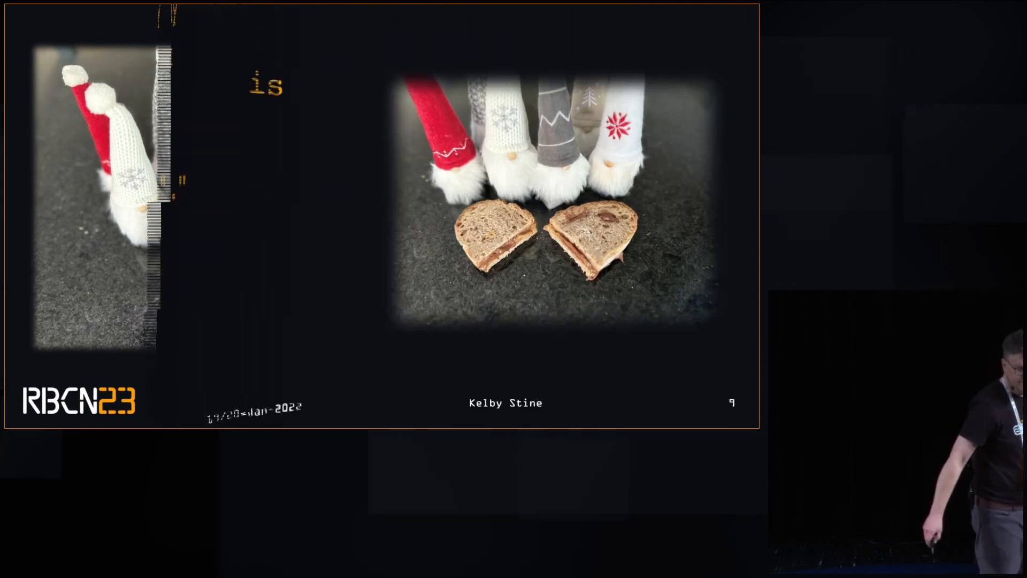
Advance through the presentation slides up to the HTTP Bin settings slide.
{"action": "key", "text": "Right"}
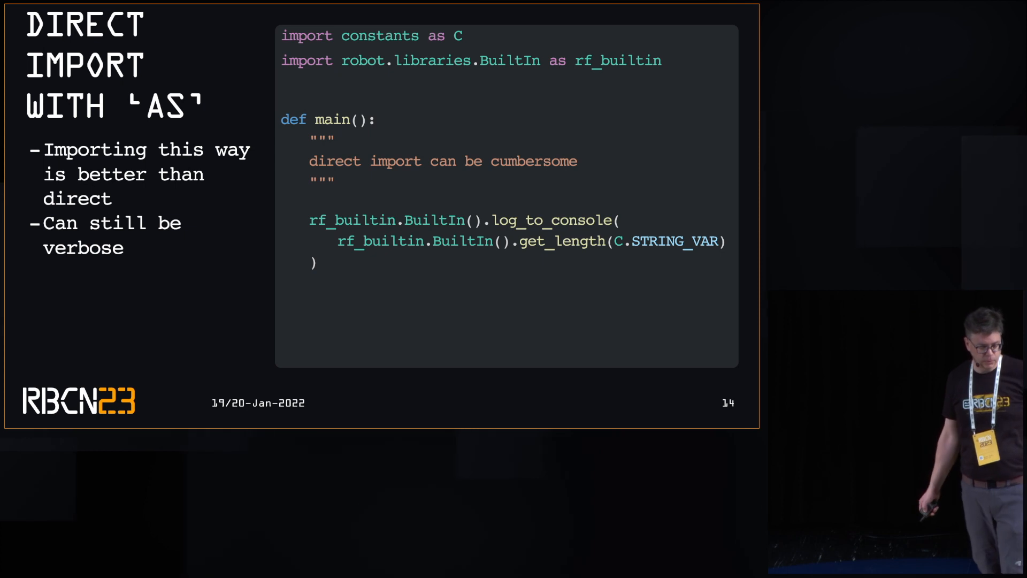
{"action": "key", "text": "Right"}
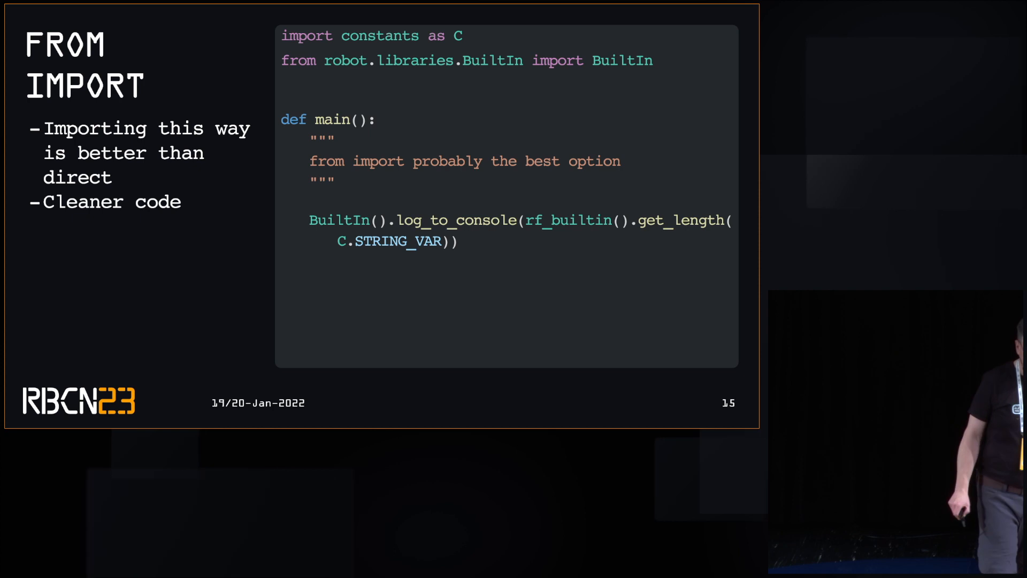
{"action": "key", "text": "Right"}
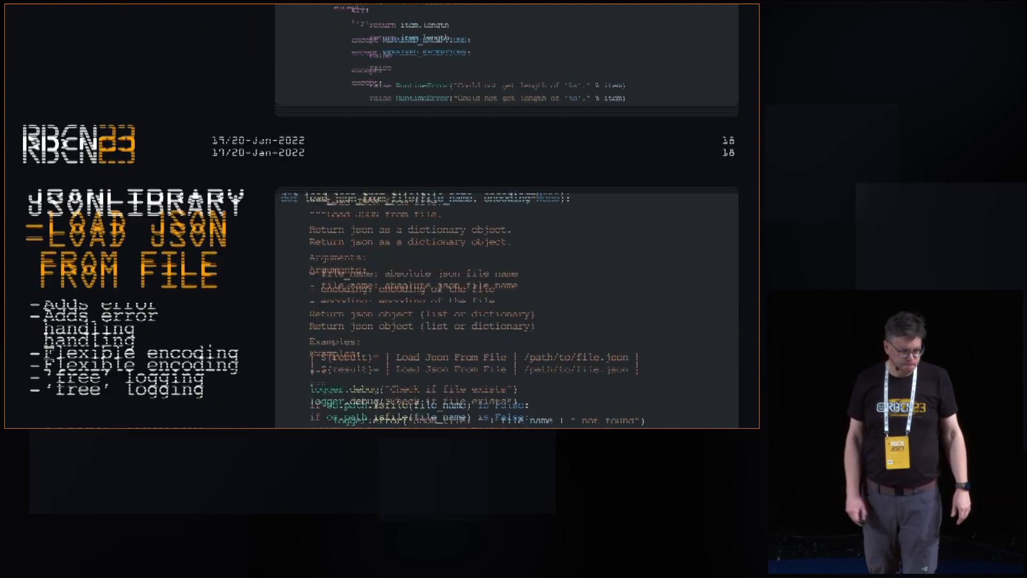
{"action": "key", "text": "Right"}
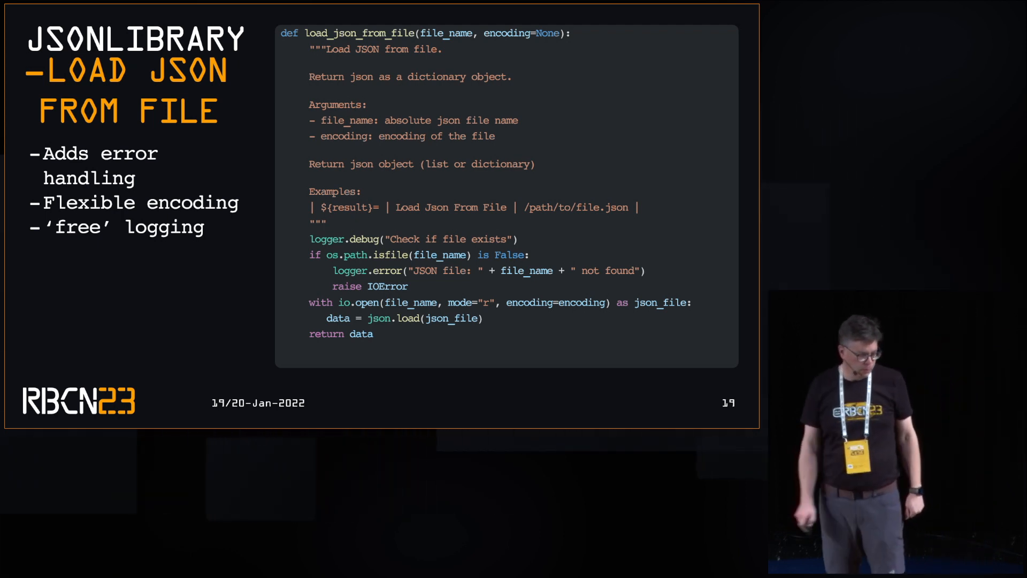
{"action": "key", "text": "Right"}
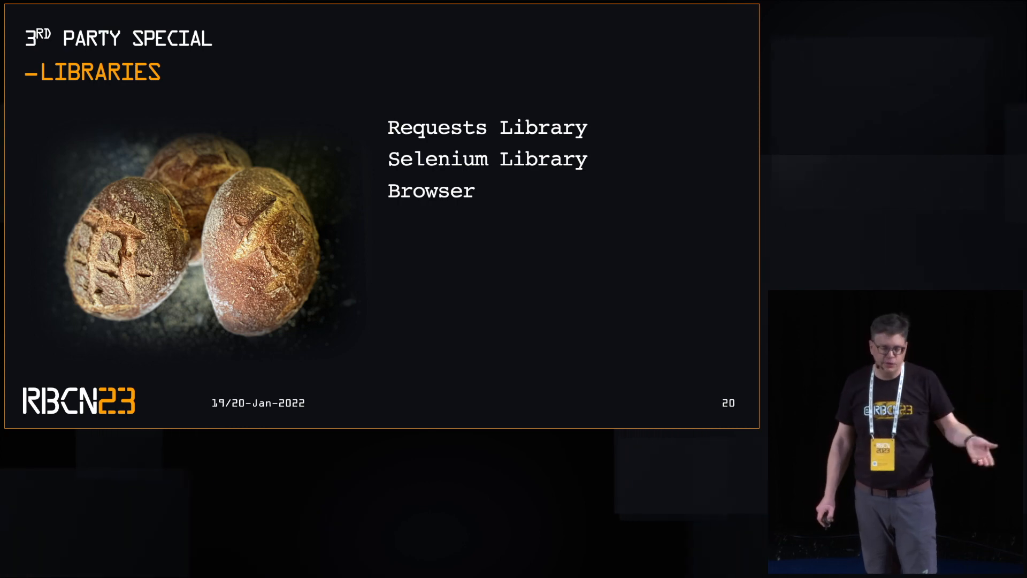
{"action": "key", "text": "Right"}
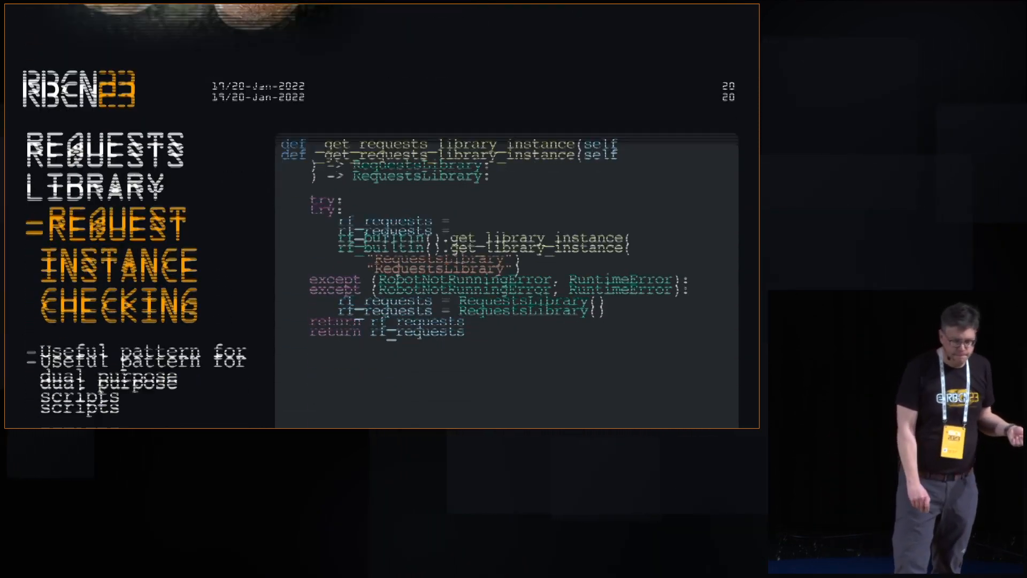
{"action": "key", "text": "Right"}
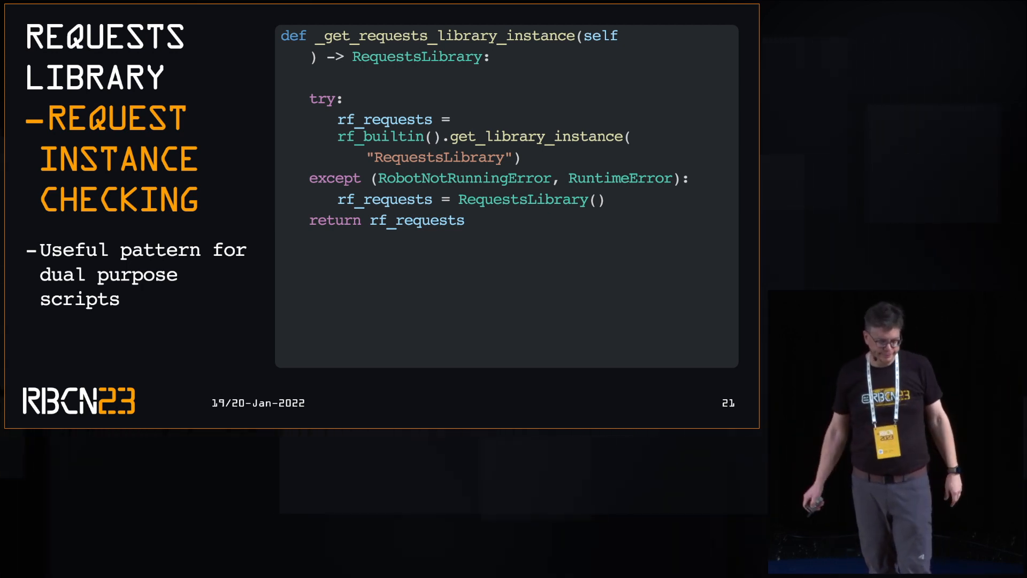
{"action": "key", "text": "Right"}
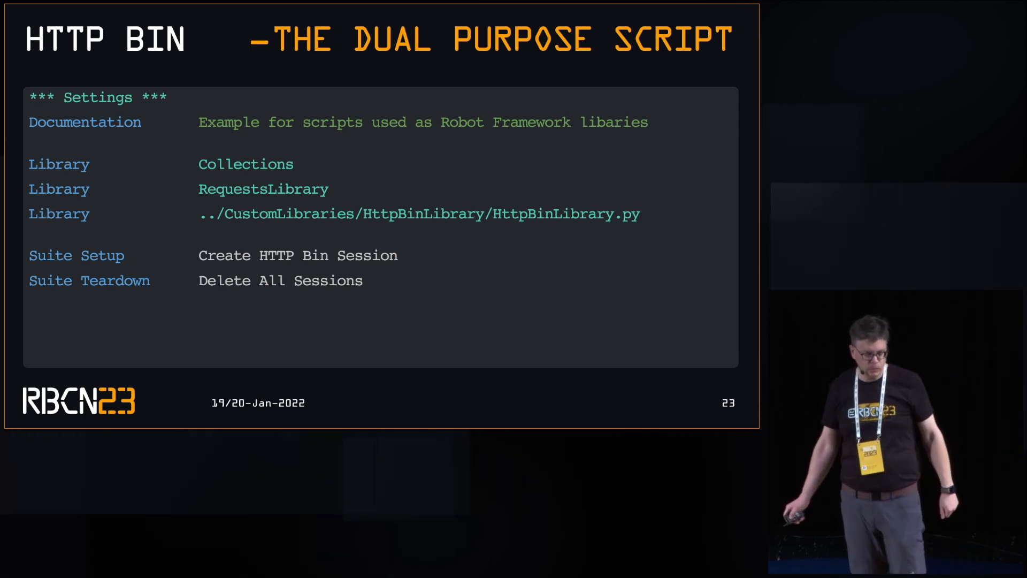
{"action": "key", "text": "Right"}
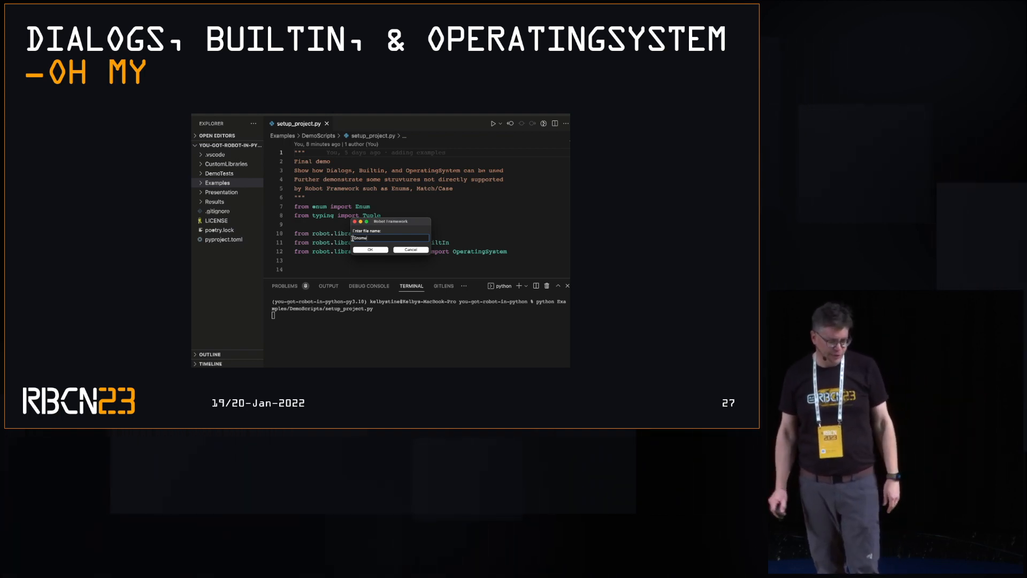
Answer the setup script prompts with 'Tests', a variables section, and the resource file name.
{"action": "type", "text": "Tests"}
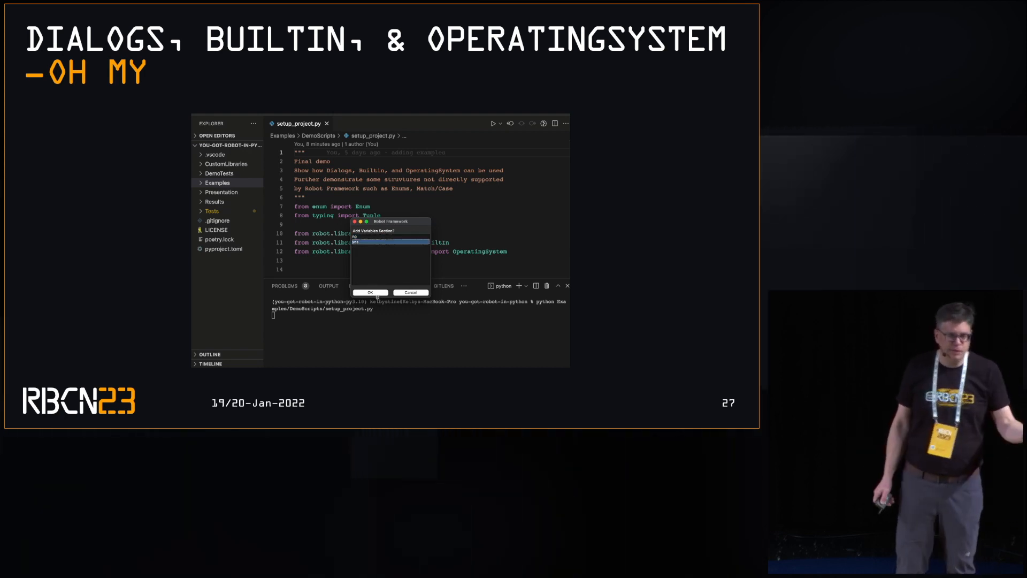
{"action": "left_click", "coordinate": [369, 292]}
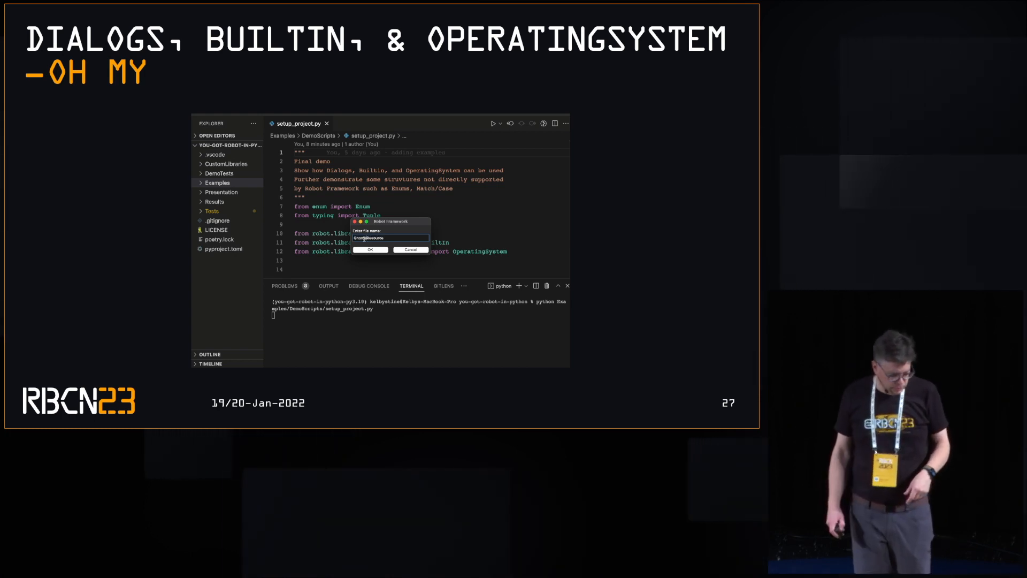
{"action": "left_click", "coordinate": [369, 249]}
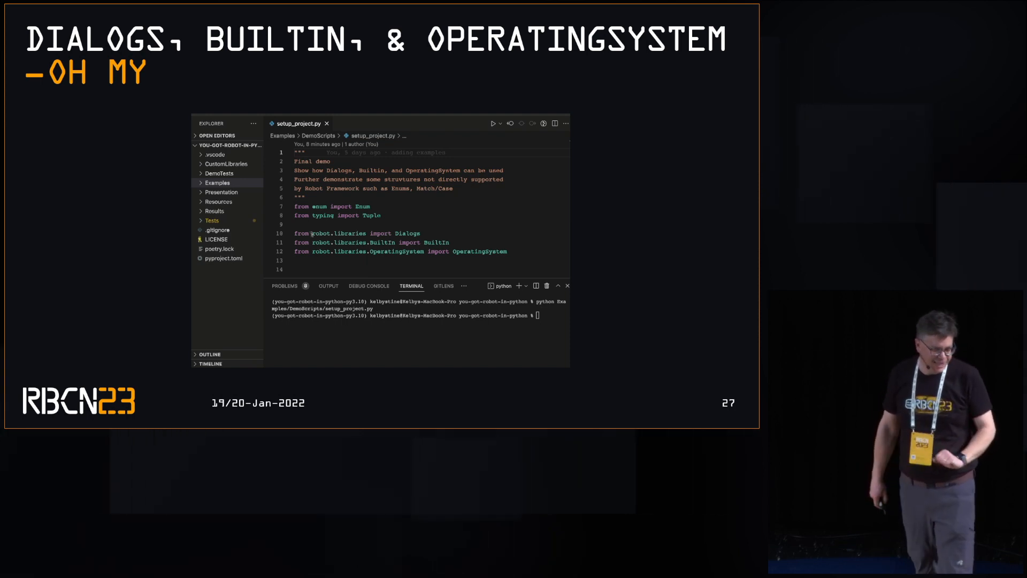
Open GnomeResource.resource and GnomeTests.robot from the Explorer and scroll through them.
{"action": "left_click", "coordinate": [218, 201]}
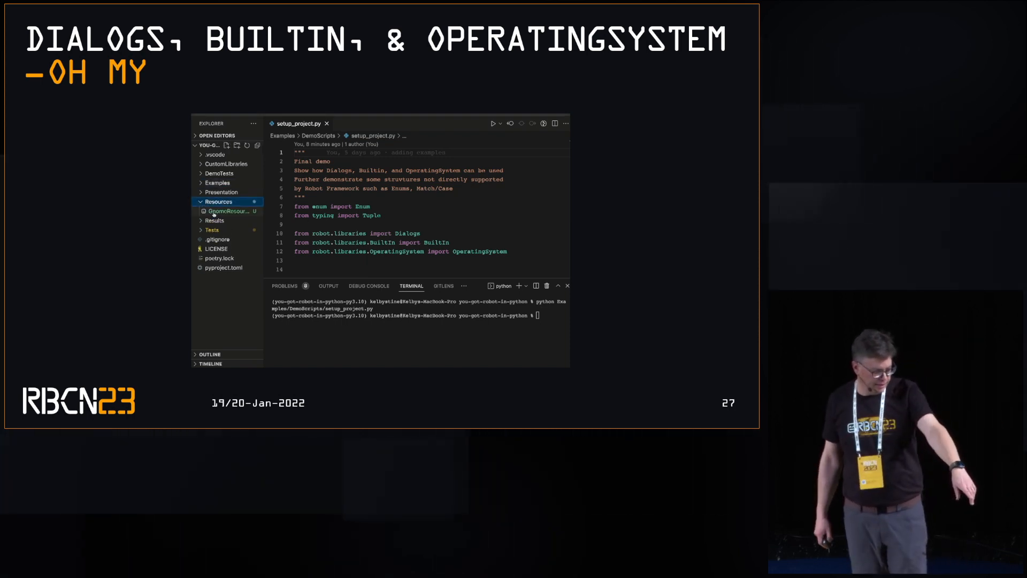
{"action": "left_click", "coordinate": [228, 211]}
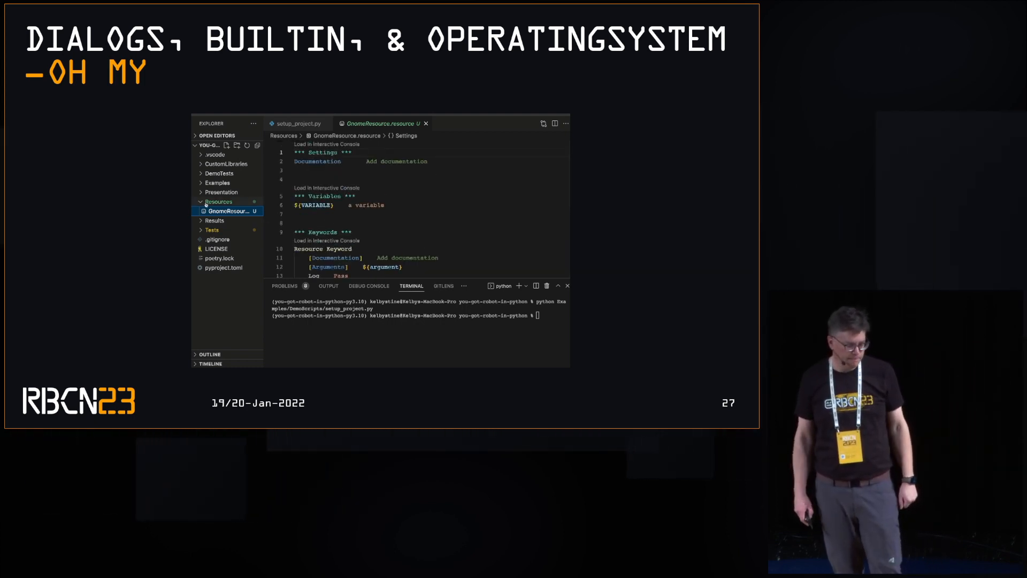
{"action": "left_click", "coordinate": [212, 220]}
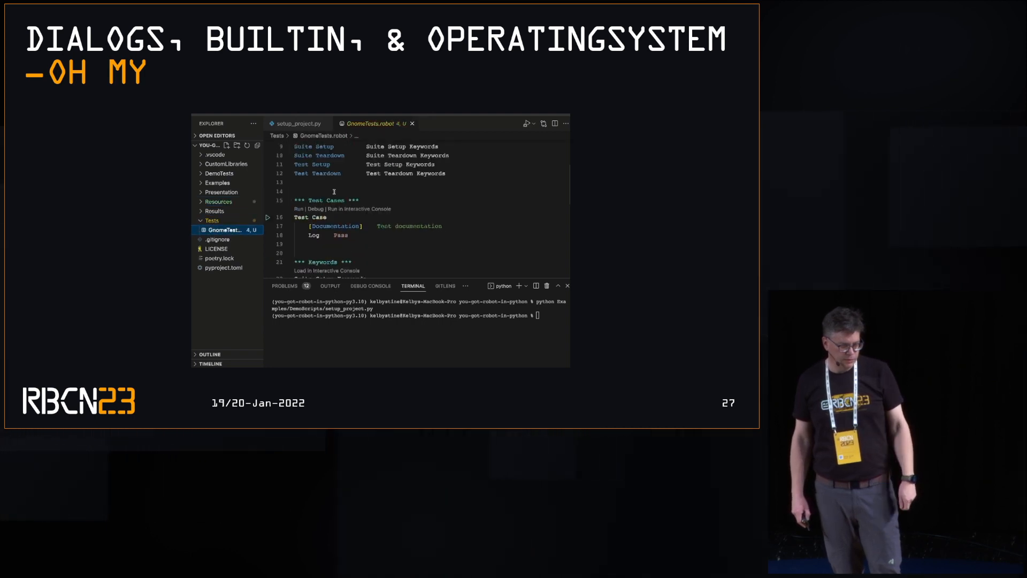
{"action": "scroll", "scroll_direction": "down", "scroll_amount": 3}
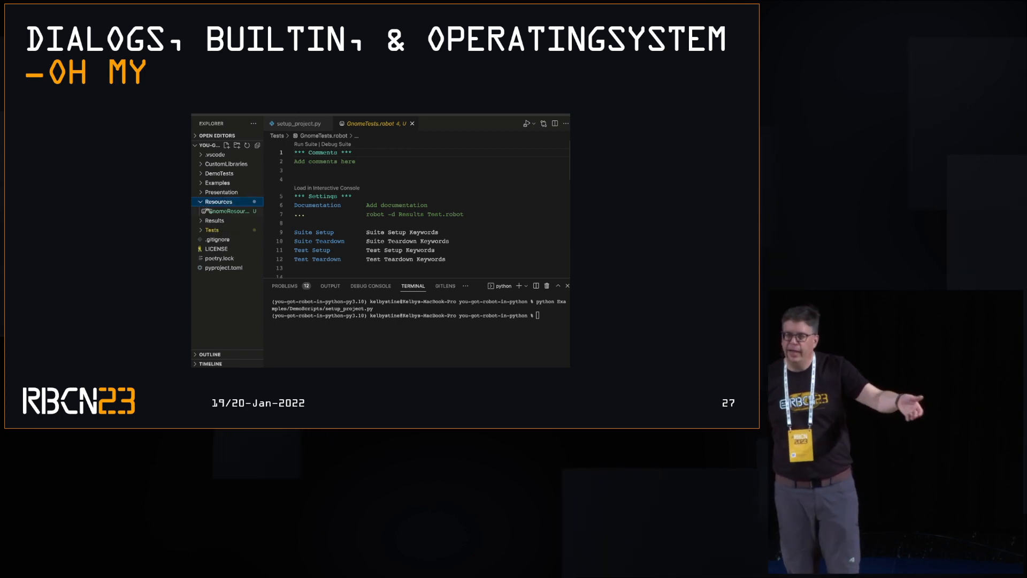
Choose Destroy Folders in the Robot dialog and acknowledge the remove-folders message.
{"action": "left_click", "coordinate": [227, 210]}
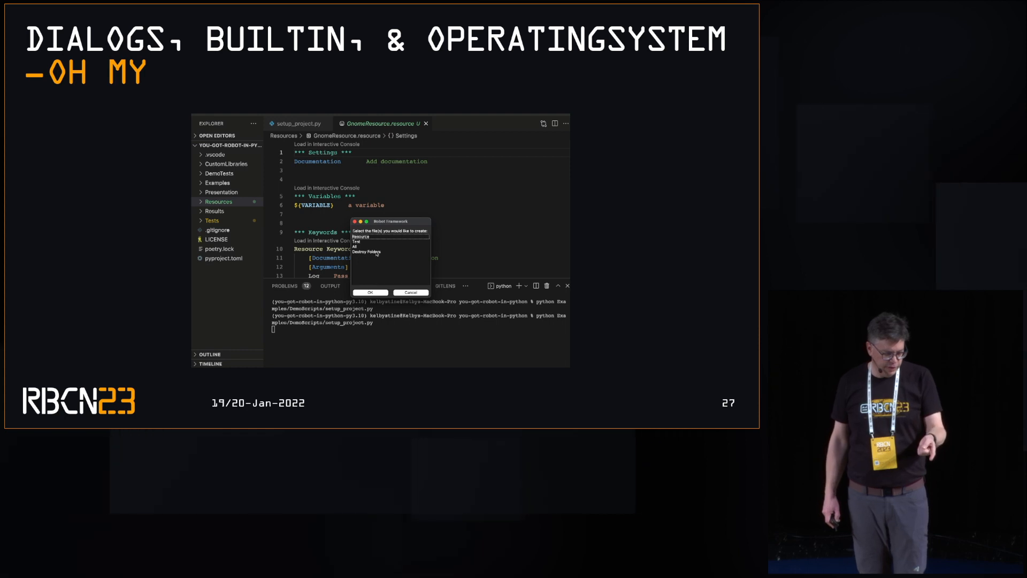
{"action": "left_click", "coordinate": [377, 251]}
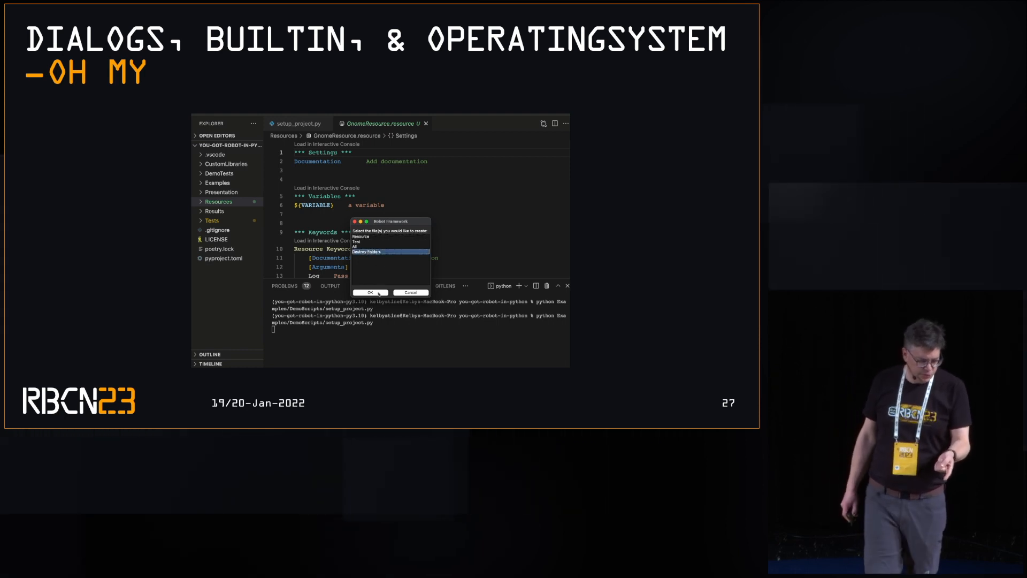
{"action": "left_click", "coordinate": [369, 292]}
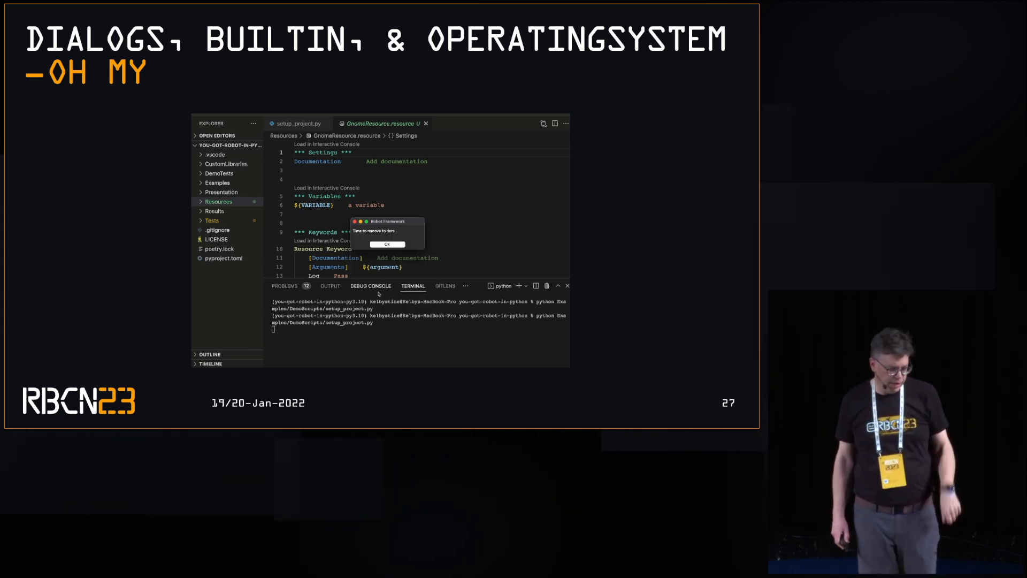
{"action": "left_click", "coordinate": [386, 244]}
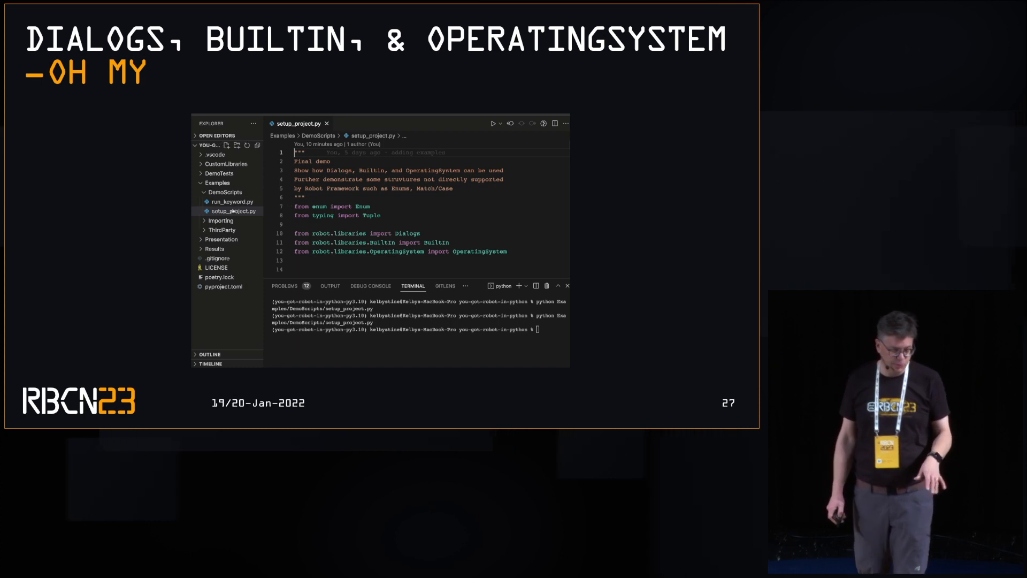
Collapse the Examples folder and advance to the next slide.
{"action": "left_click", "coordinate": [217, 183]}
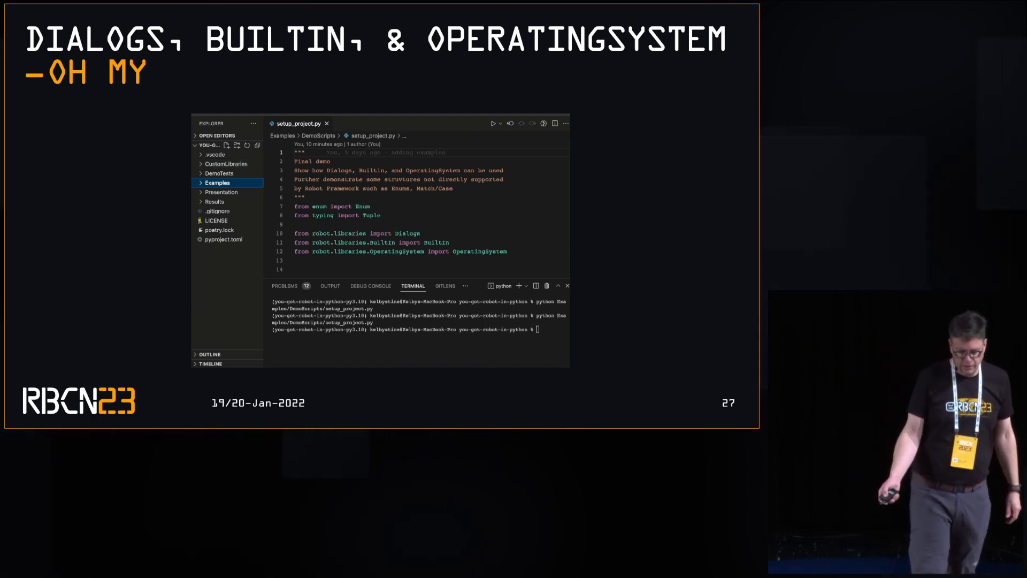
{"action": "key", "text": "right"}
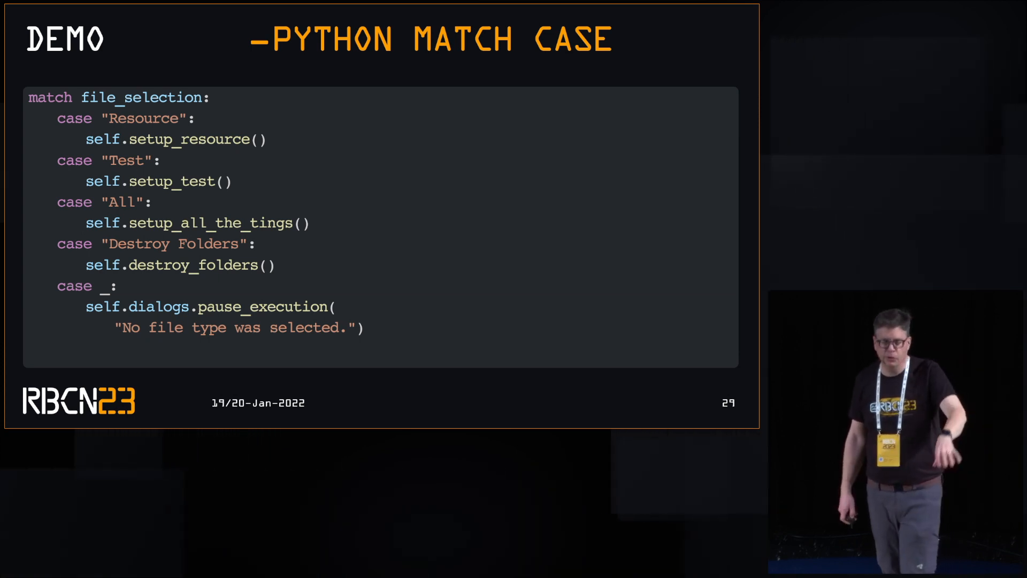
Advance to the 'Demo - Python Match Case' slide.
{"action": "key", "text": "Right"}
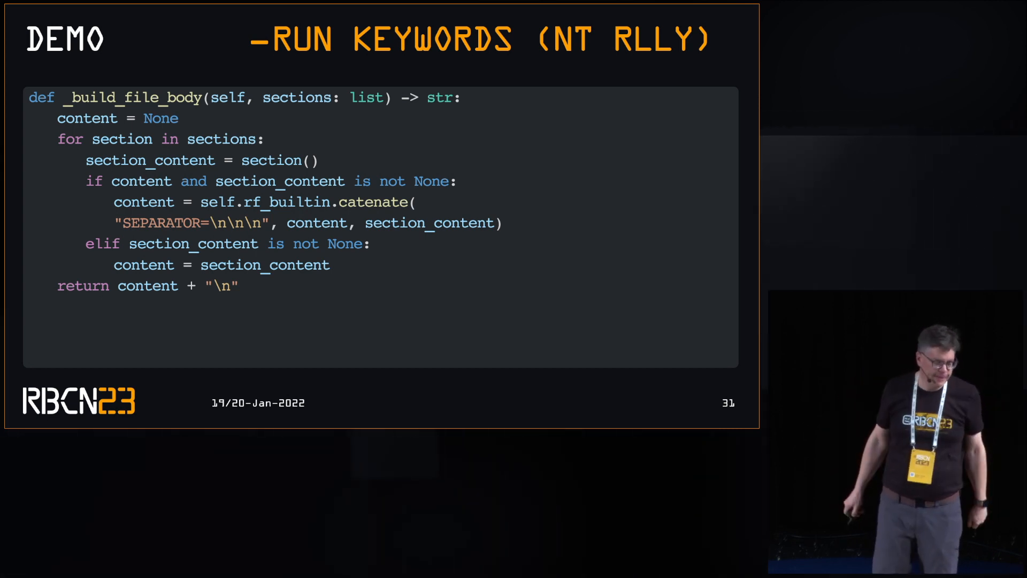
Advance to the 'Demo - Run Keywords (nt rlly)' slide.
{"action": "key", "text": "right"}
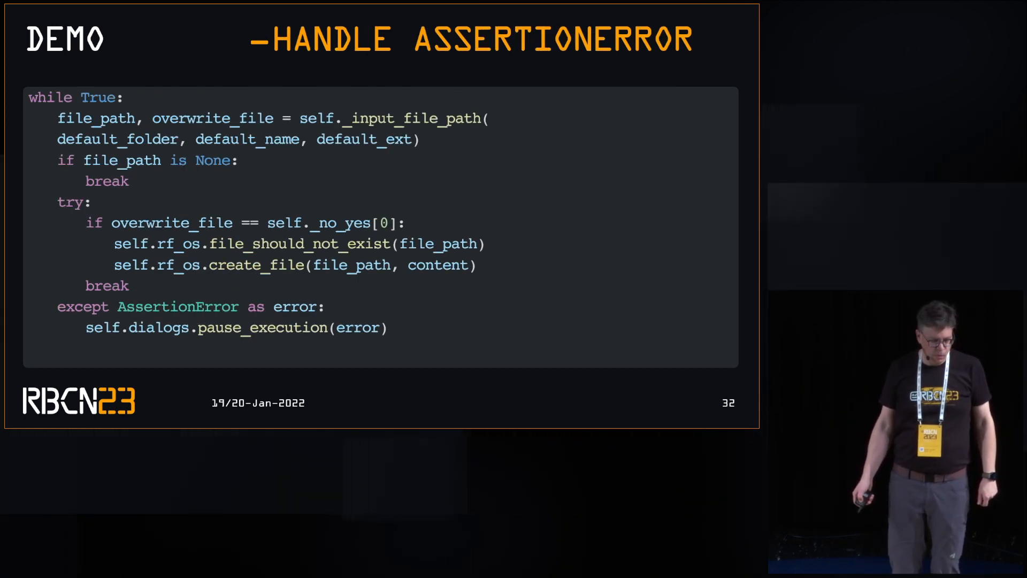